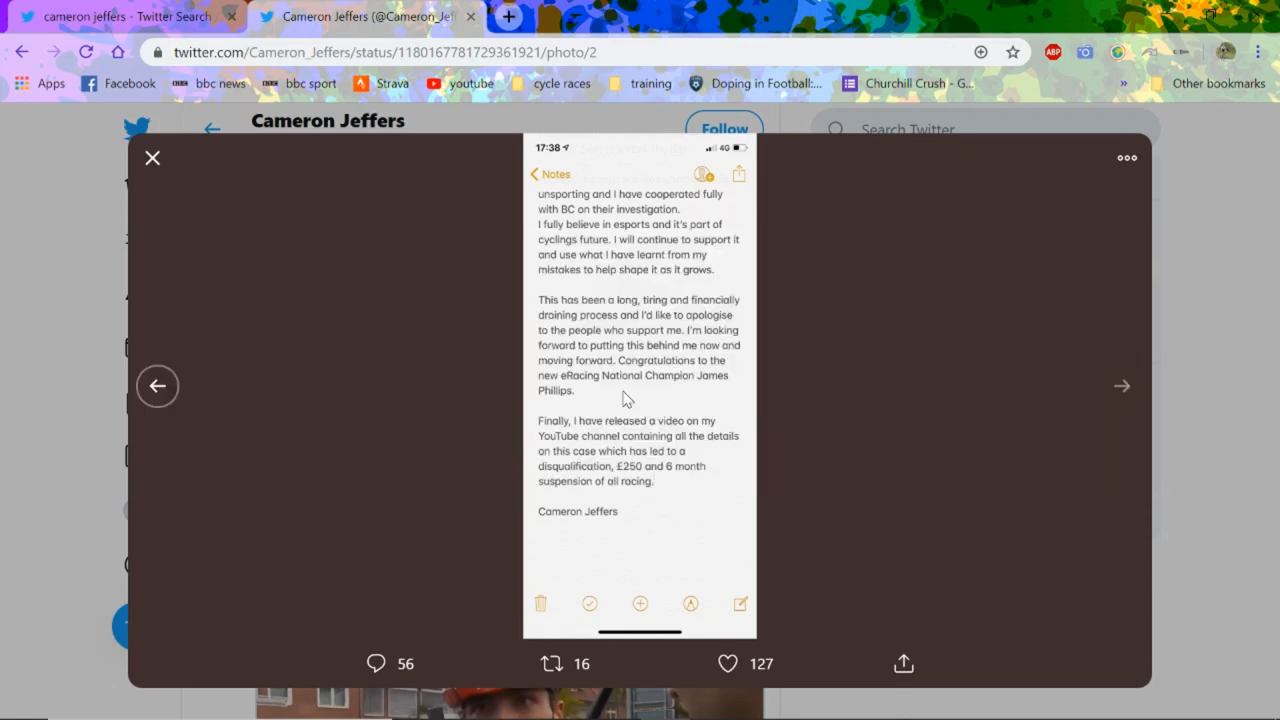
{"action": "mouse_move", "coordinate": [178, 332]}
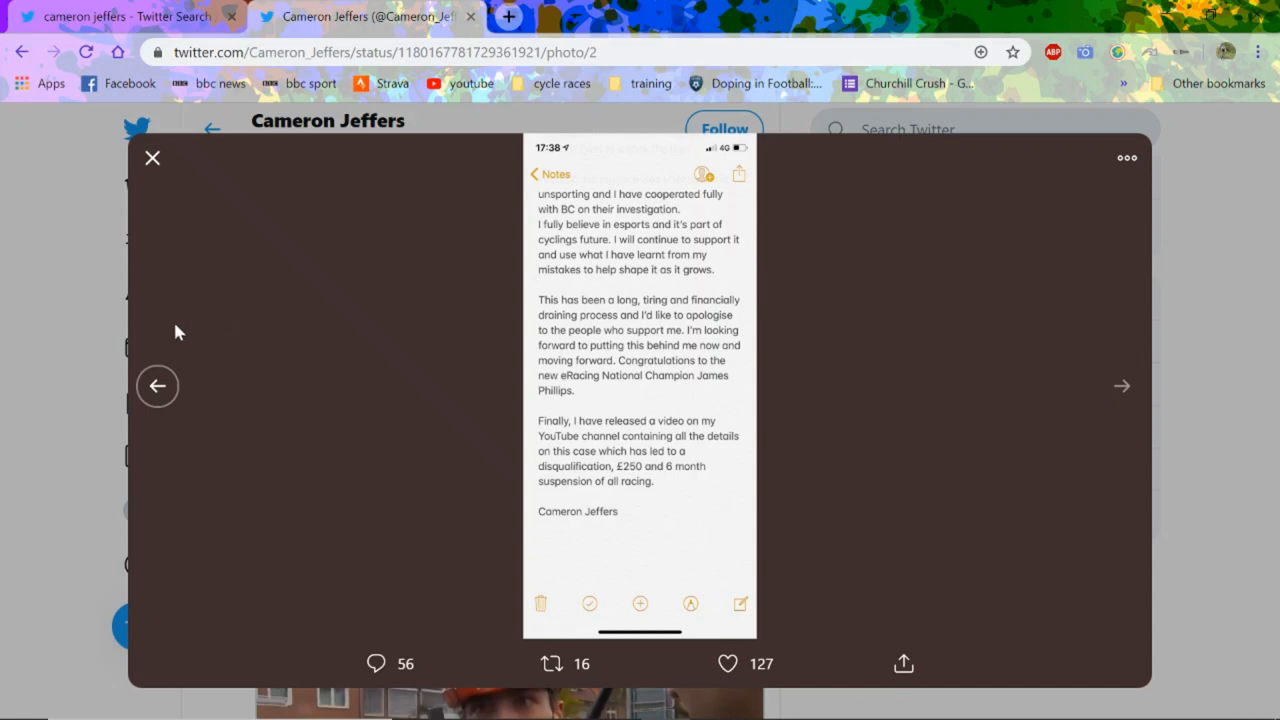
Flip the photo viewer back to Cameron Jeffers' first statement screenshot, then forward to the second.
{"action": "left_click", "coordinate": [156, 386]}
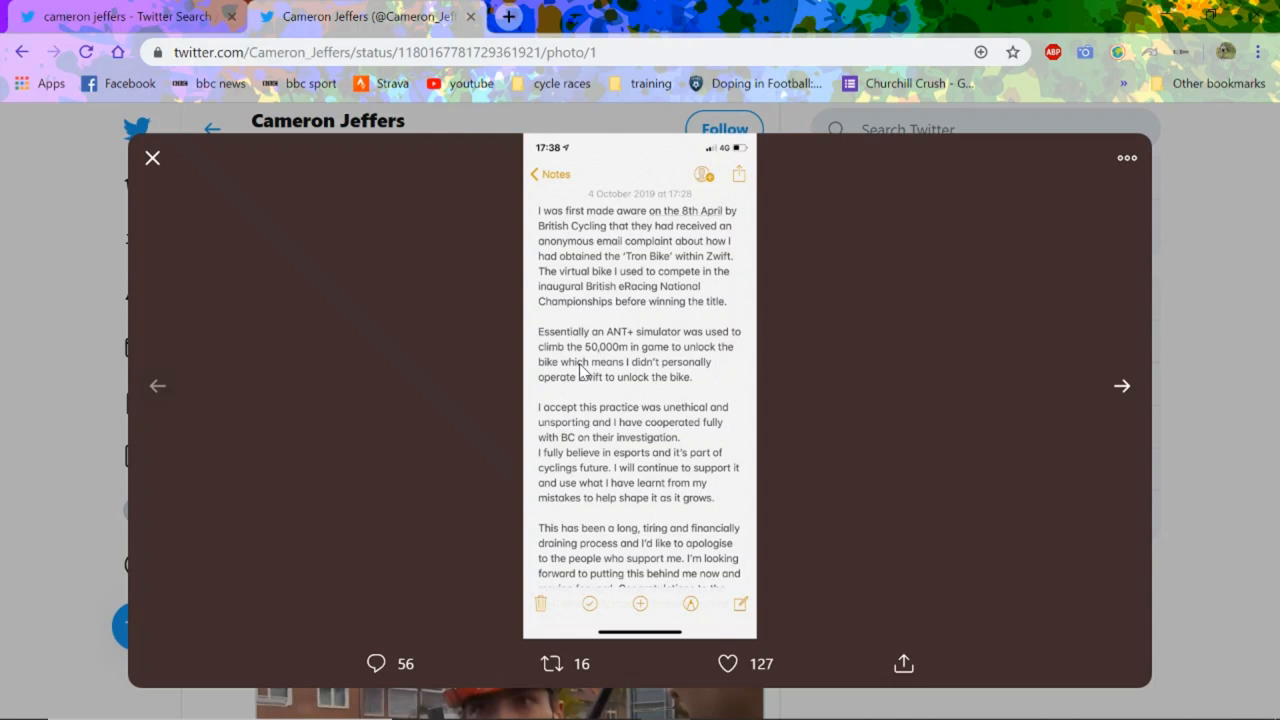
{"action": "left_click", "coordinate": [1120, 386]}
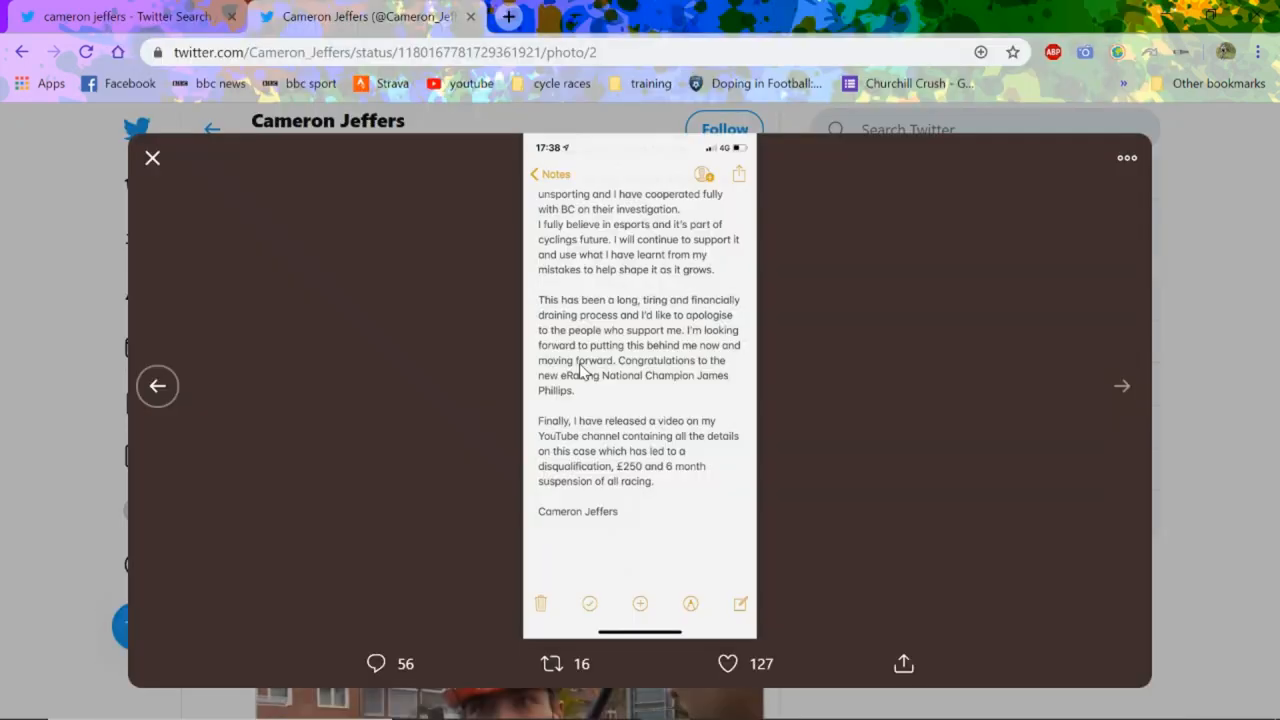